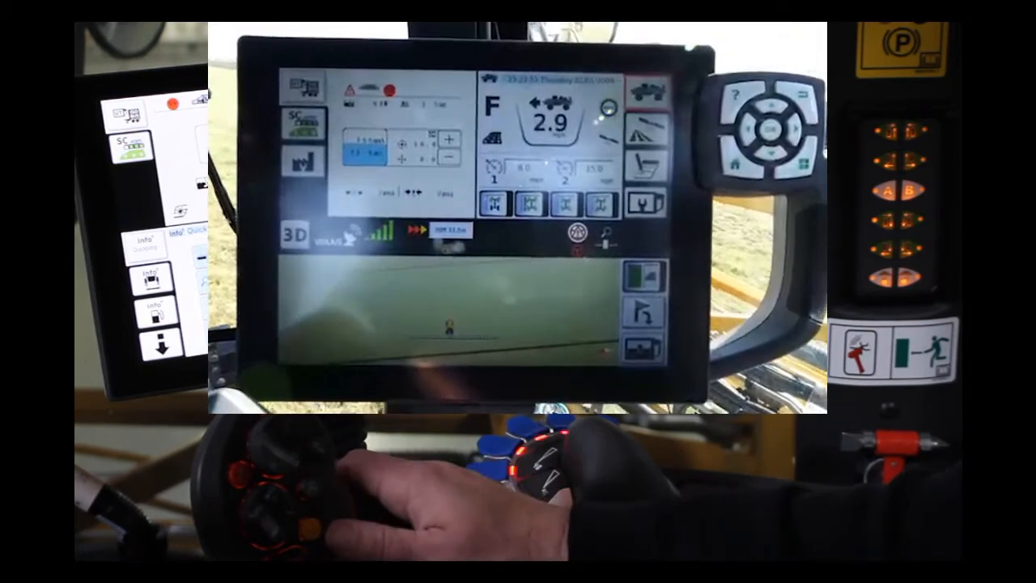
Step: Open the RoGator Main Menu showing cruise speeds 9.0/10.0 mph and shuttle 4.0 mph
click(522, 170)
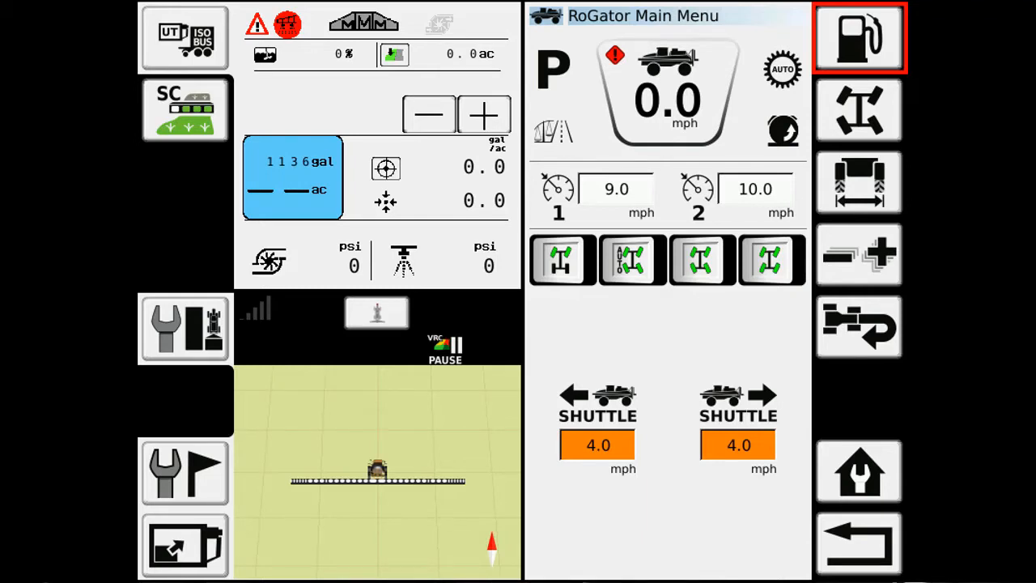
Step: Enter 2 as the shuttle speed value on the keypad
click(597, 444)
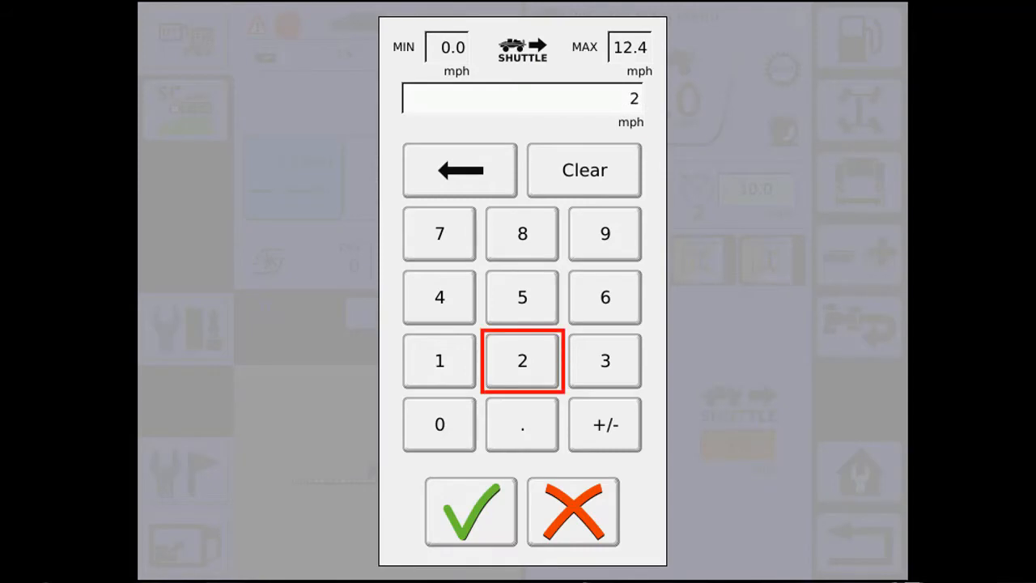
click(469, 511)
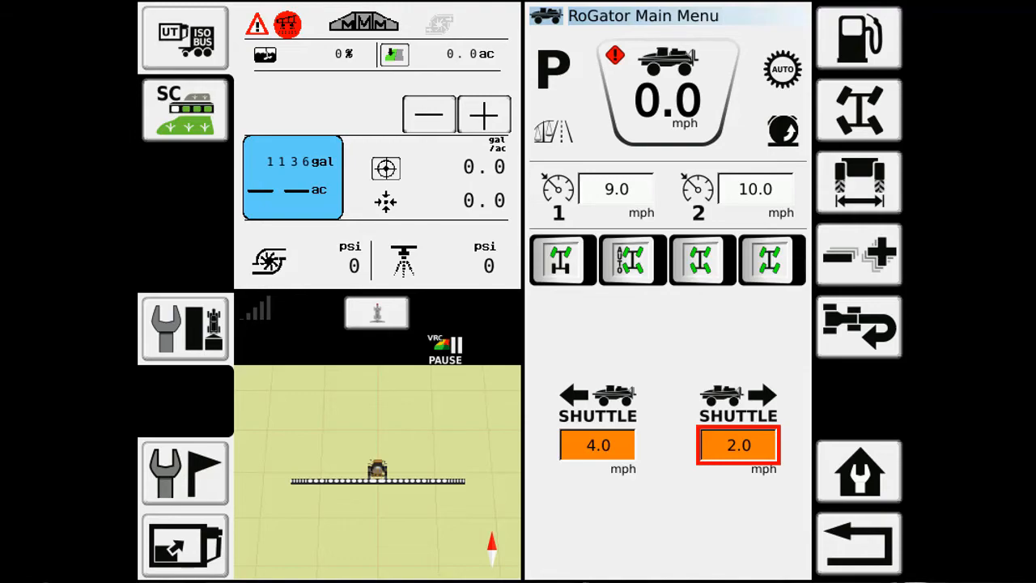
Step: Enter the minimum allowed rpm value for TMS engine speed
click(857, 38)
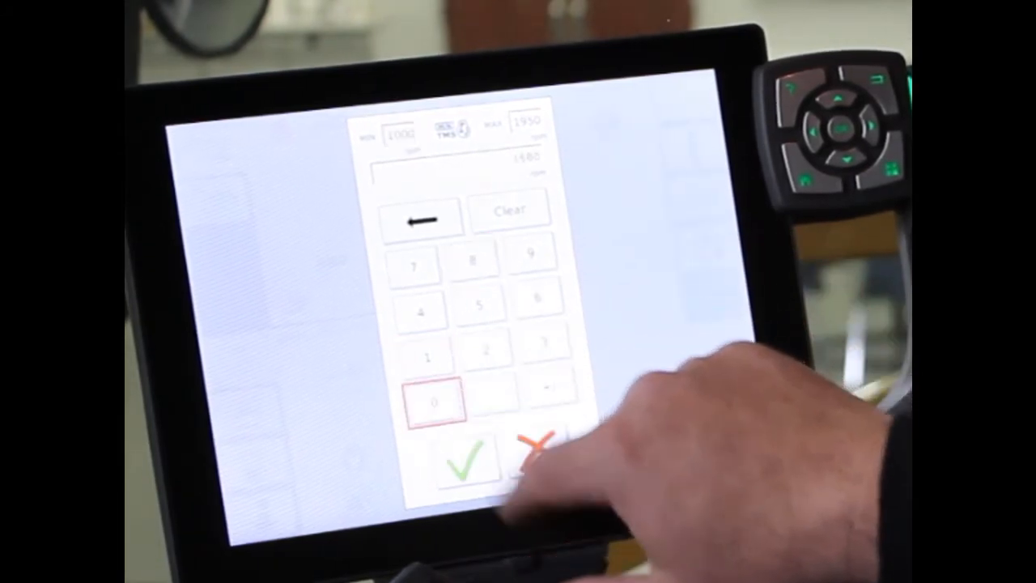
click(467, 461)
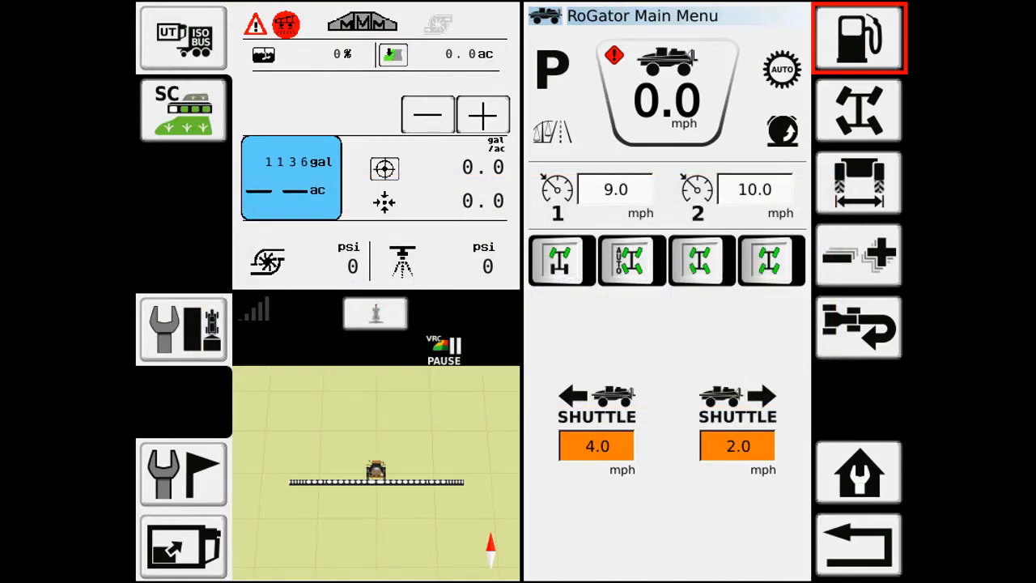
Step: Open the Sensitivity Menu with the -/+ button in the right-hand column
click(858, 254)
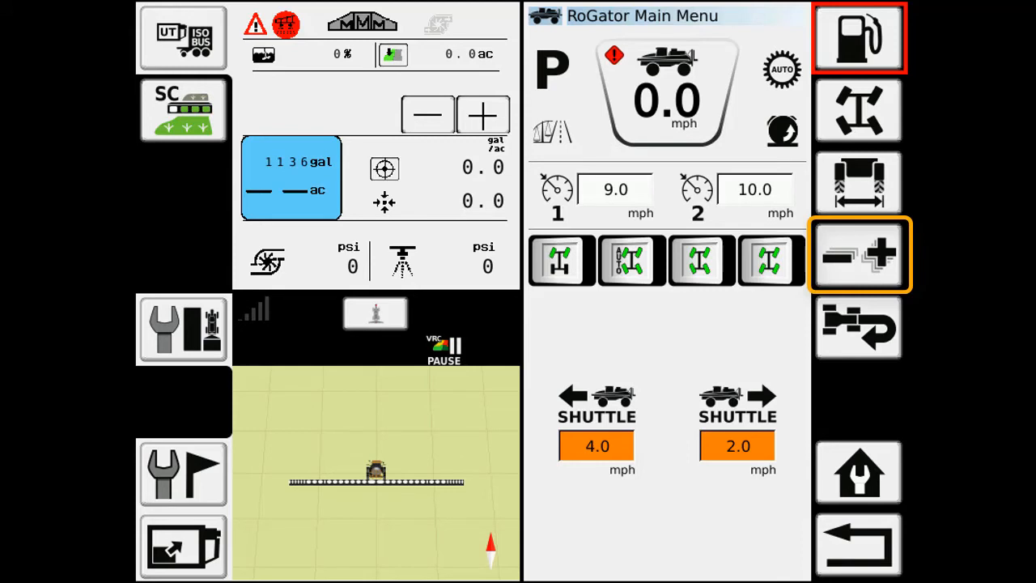
click(857, 255)
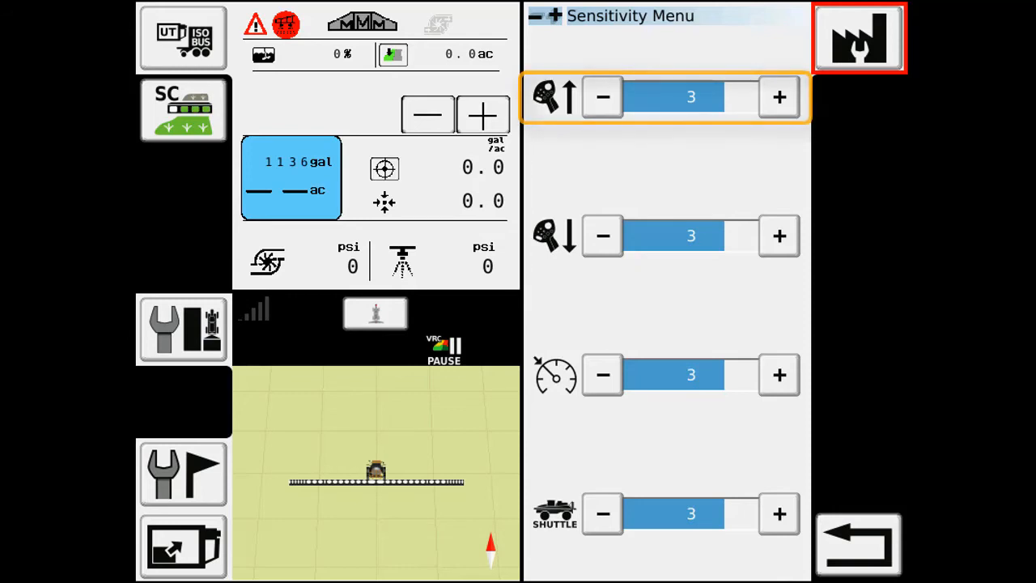
Step: Lower the second sensitivity level from 3 to 2, leaving the others at 3
click(554, 235)
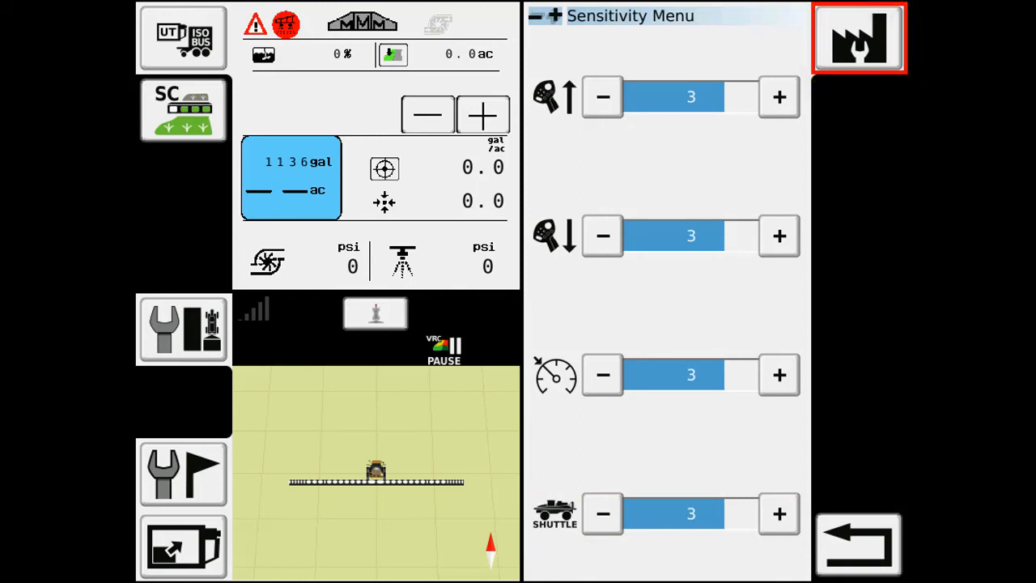
click(602, 236)
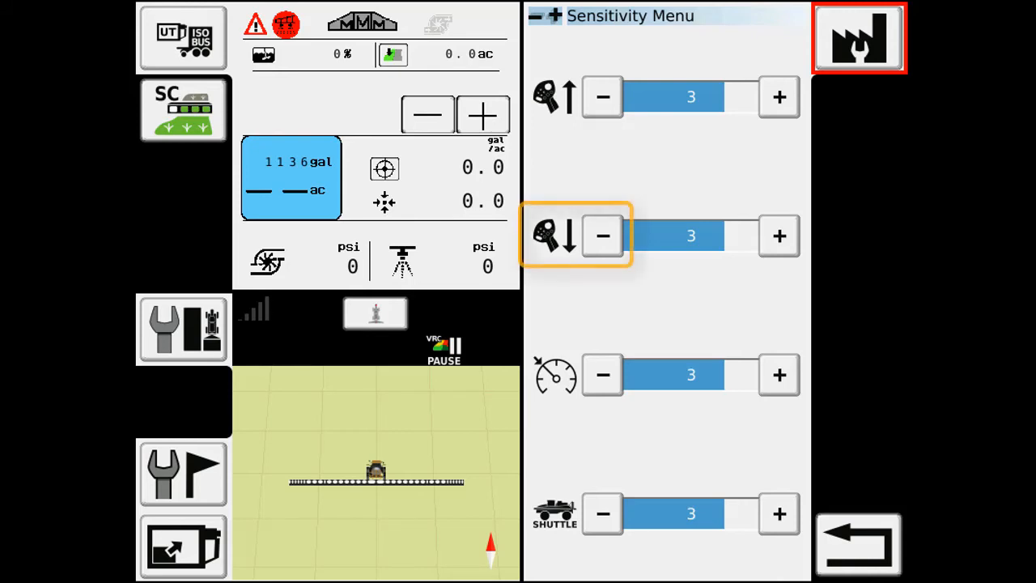
click(602, 236)
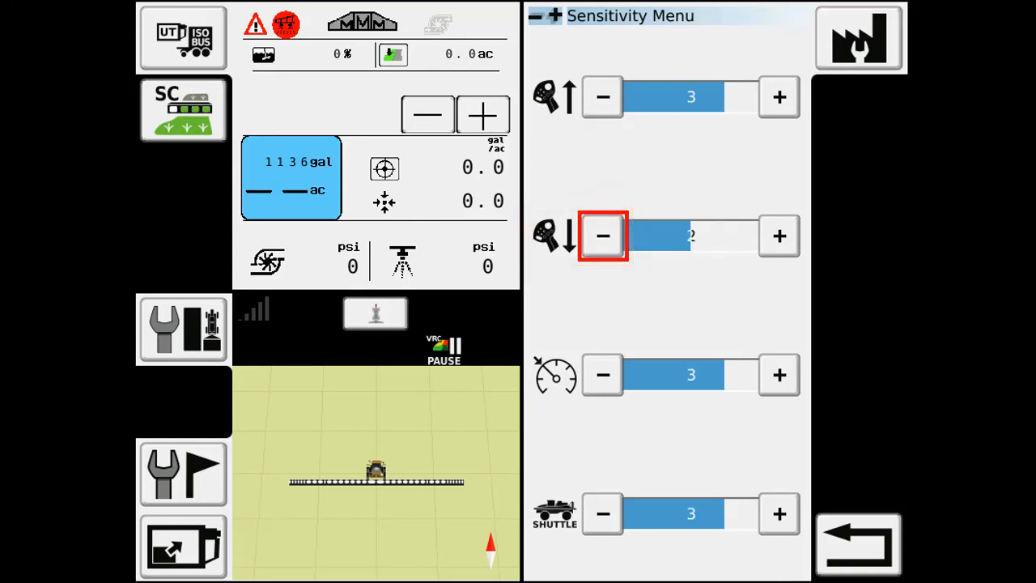